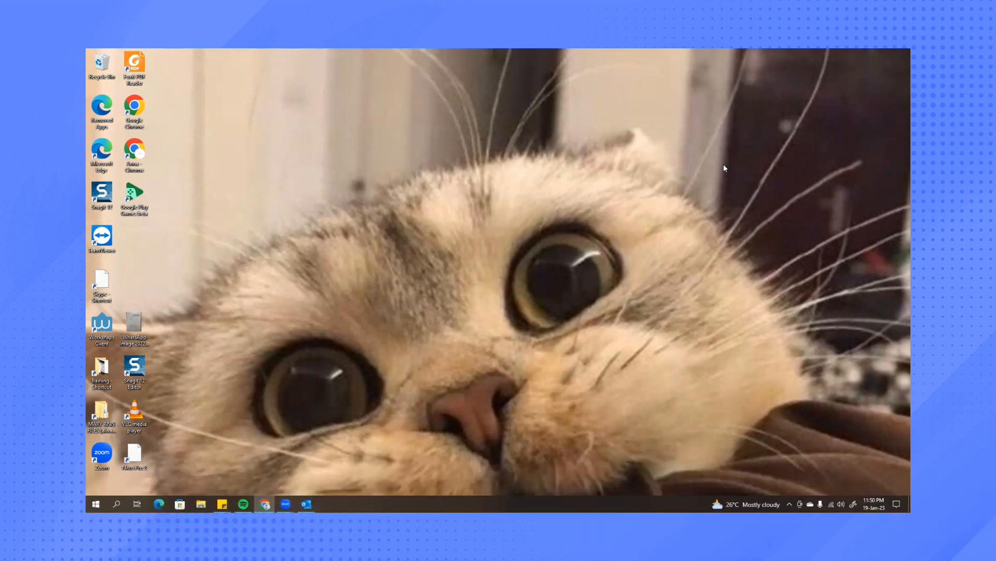
mouse_move(343, 466)
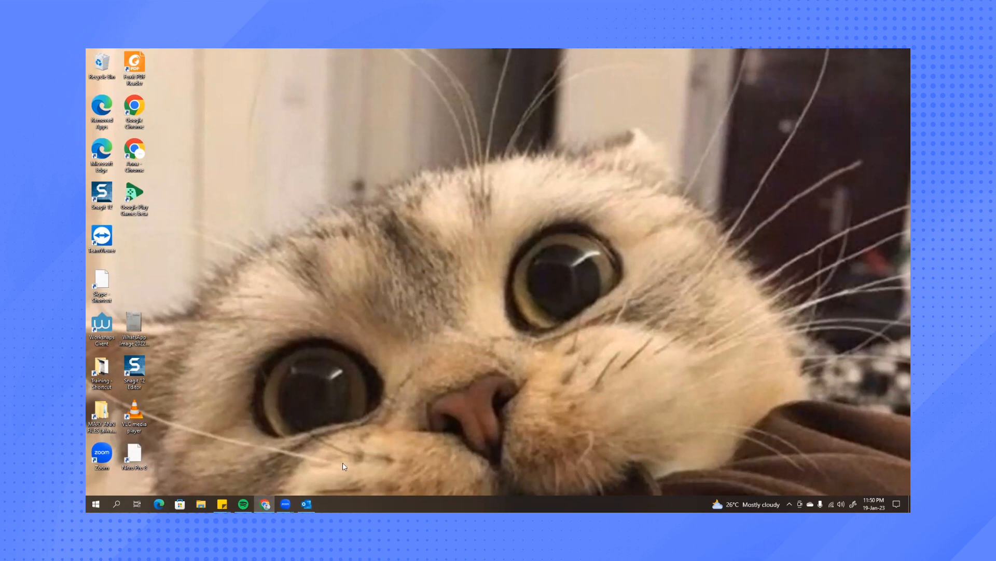
Launch Outlook from the taskbar to reach the inbox.
left_click(305, 504)
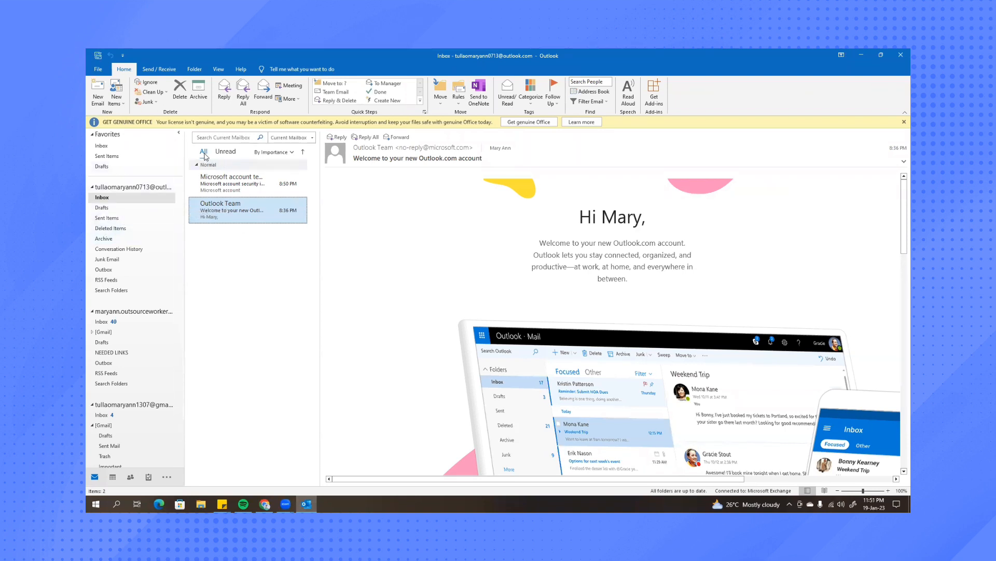
mouse_move(273, 151)
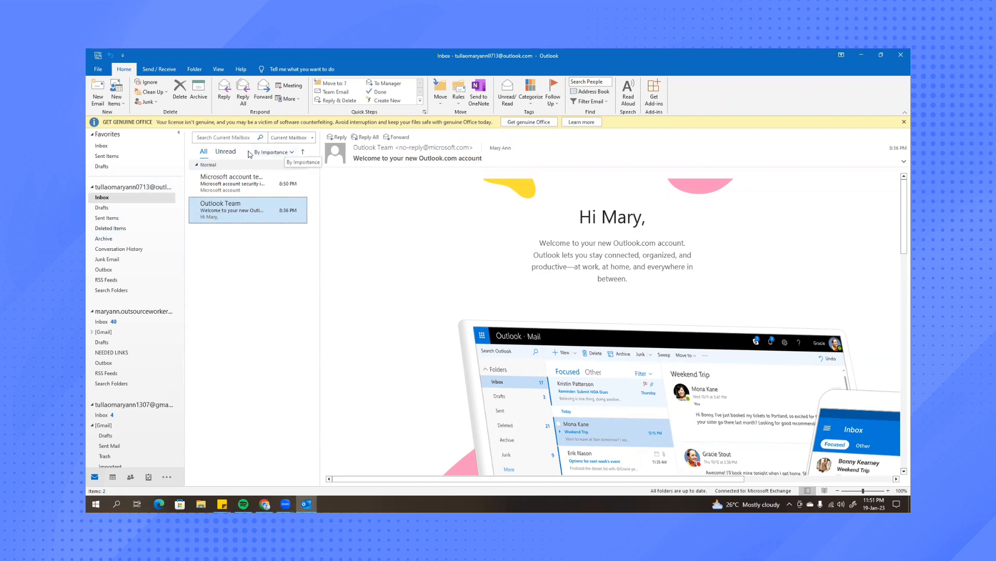
mouse_move(278, 154)
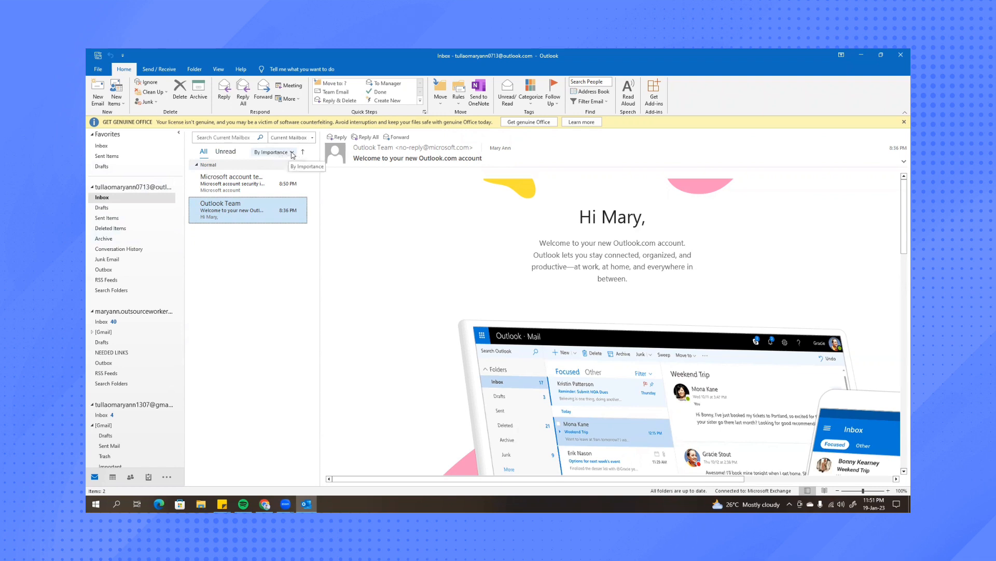
Arrange the inbox message list by Date, leaving the arrangement options shown again.
left_click(273, 152)
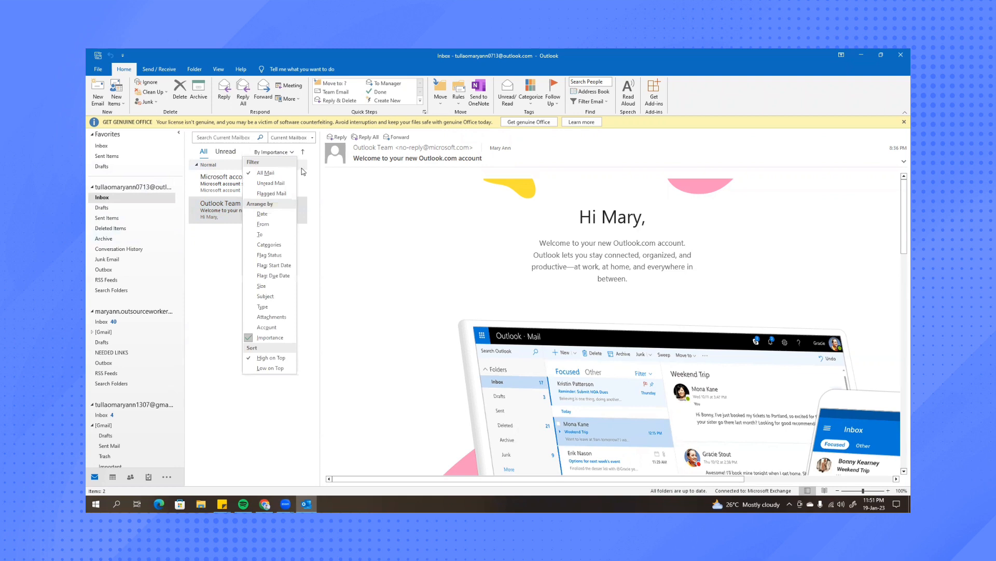
mouse_move(263, 214)
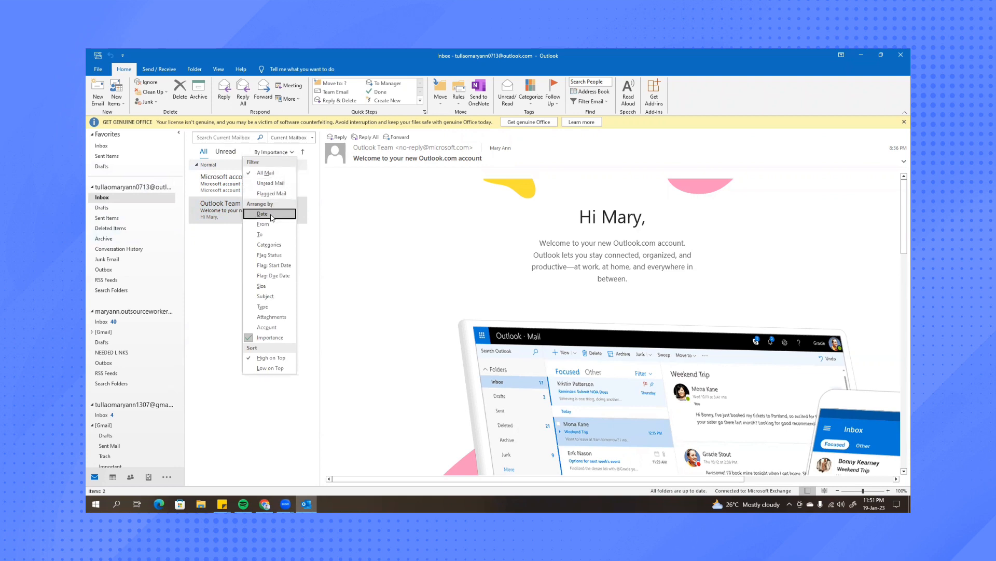
left_click(263, 213)
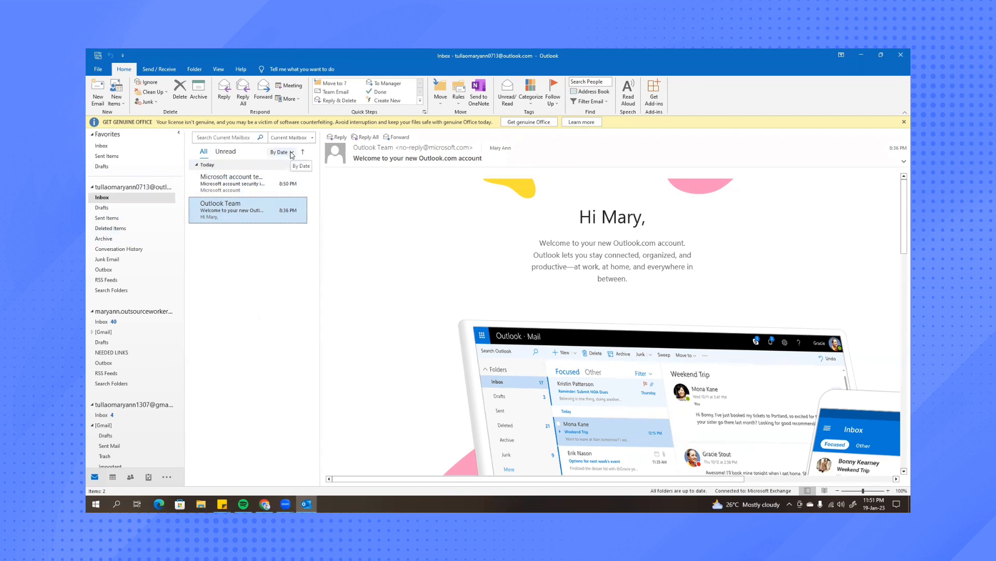
left_click(280, 152)
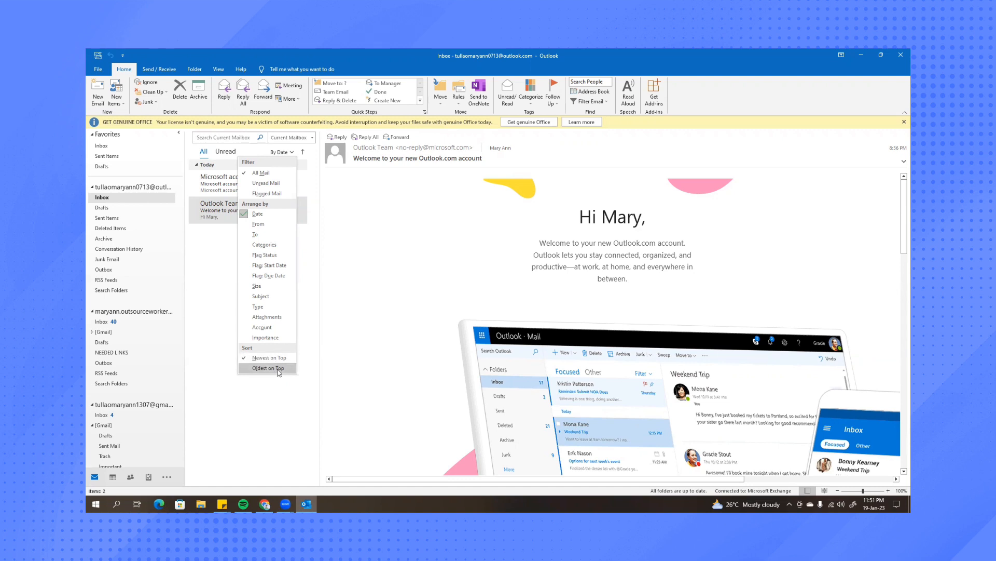
Flip the inbox to Oldest on Top, then restore Newest on Top.
left_click(268, 367)
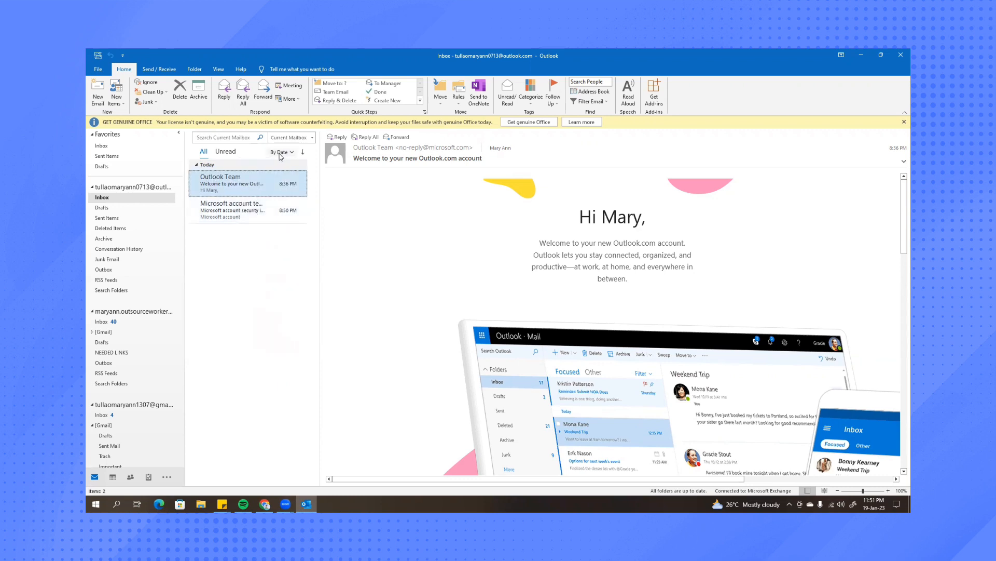
left_click(281, 152)
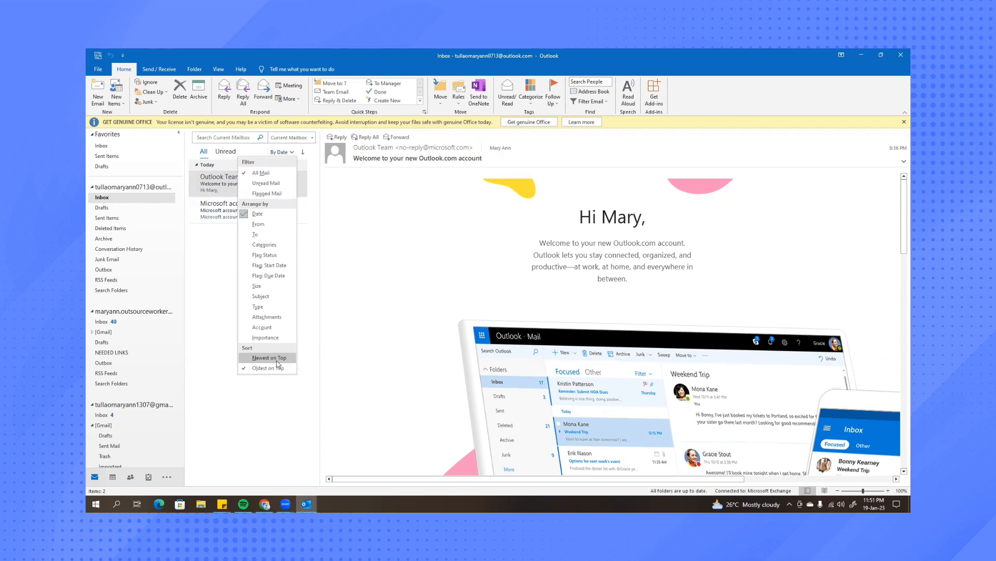
left_click(266, 357)
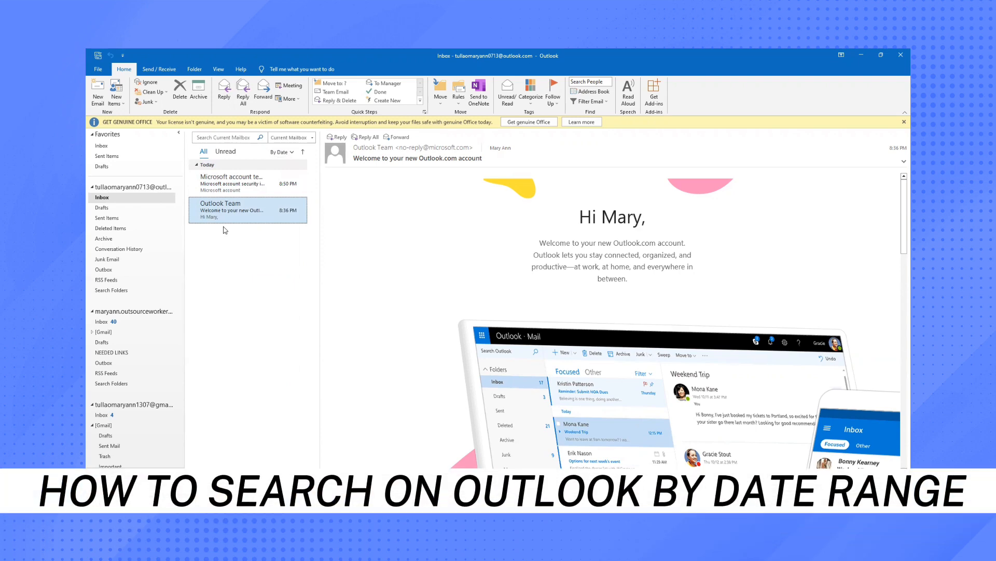
mouse_move(233, 210)
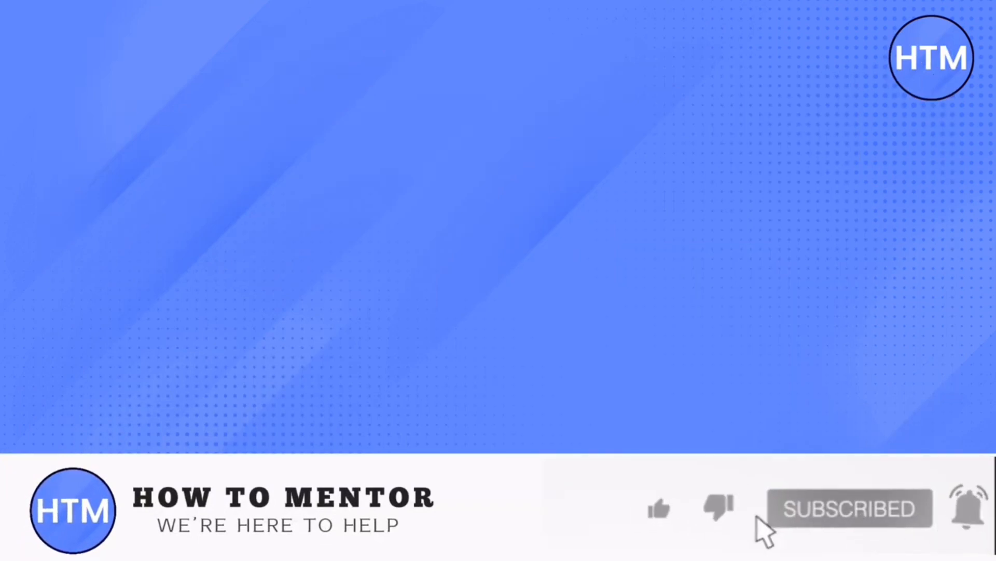
left_click(658, 508)
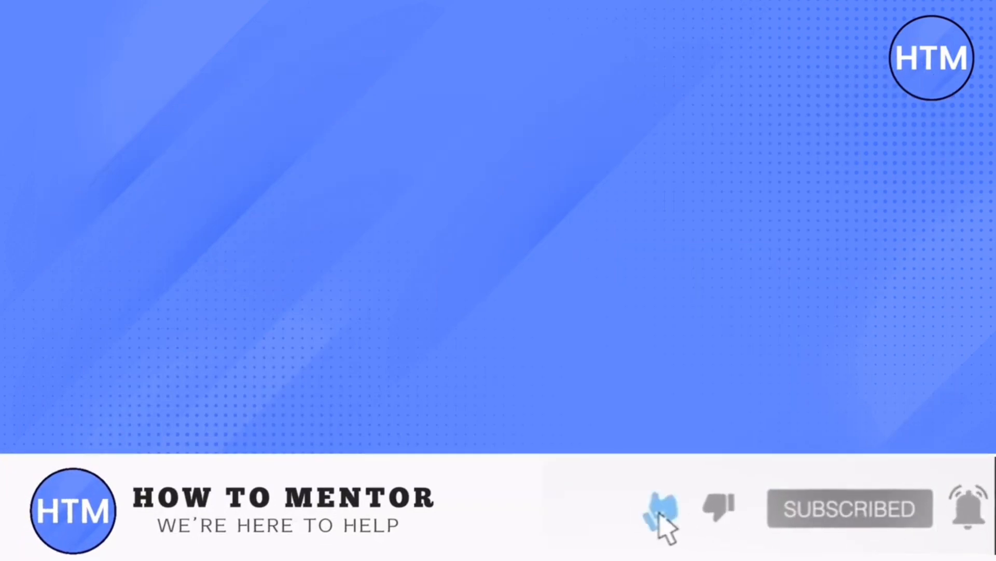